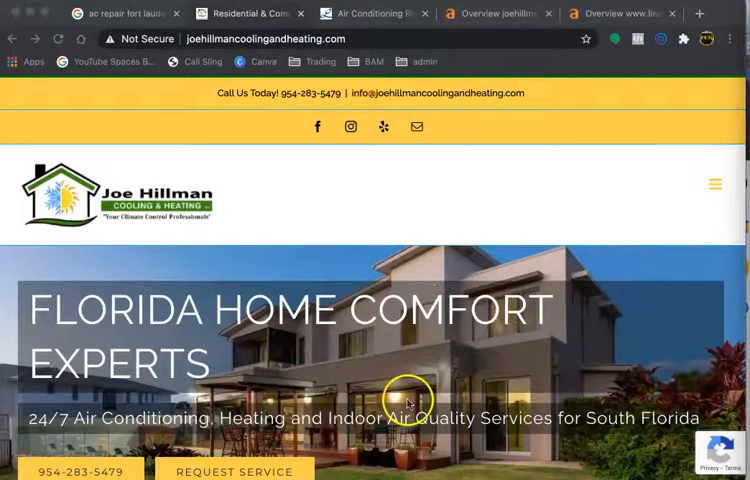
- Scroll down through the HVAC company homepage content
scroll("down", 3)
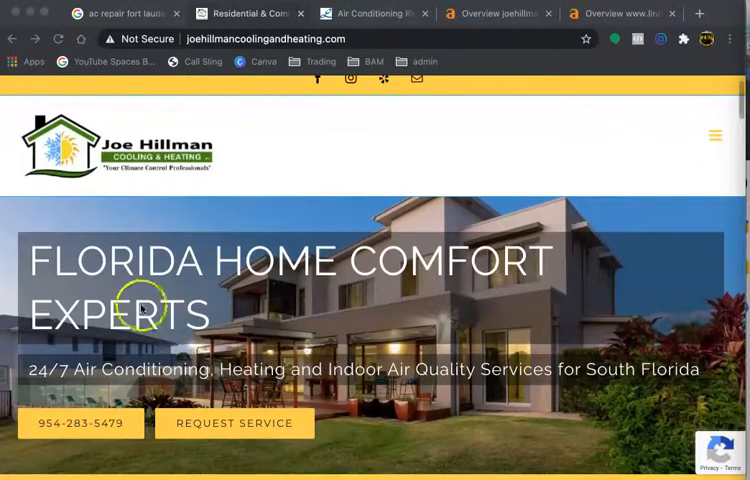
scroll("down", 3)
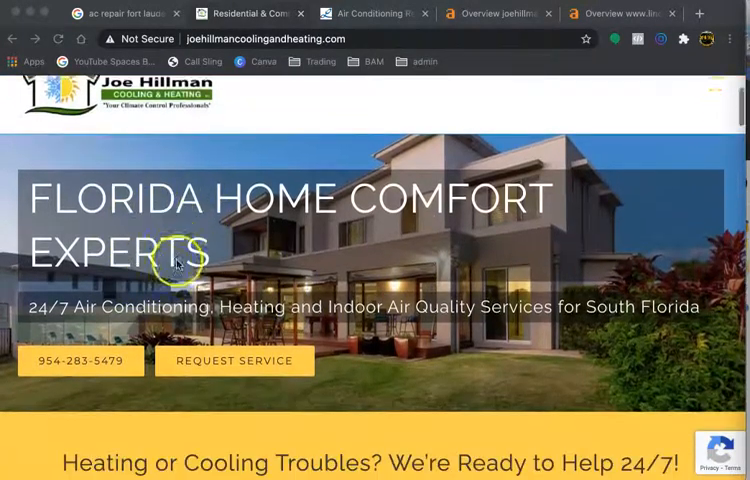
scroll("down", 3)
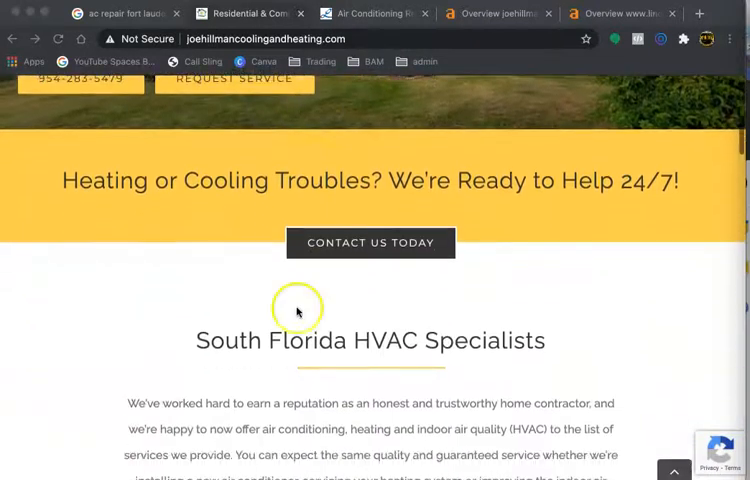
scroll("down", 3)
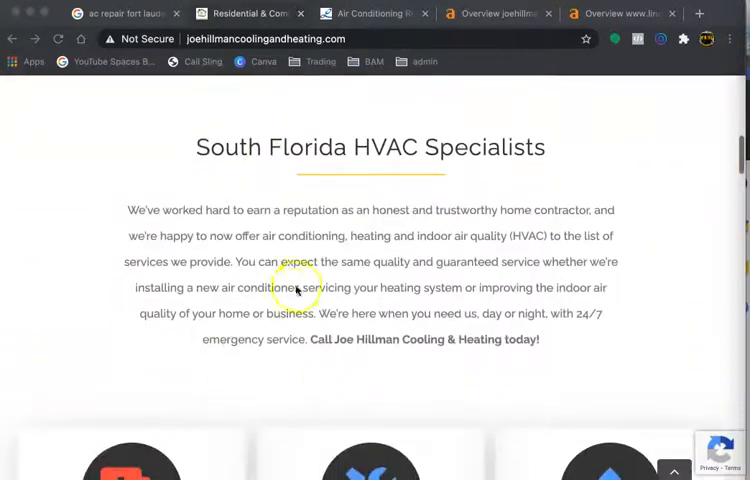
scroll("down", 3)
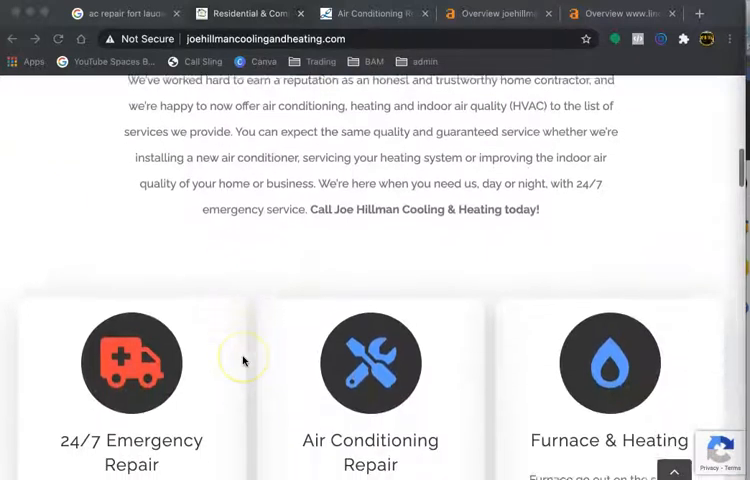
scroll("down", 3)
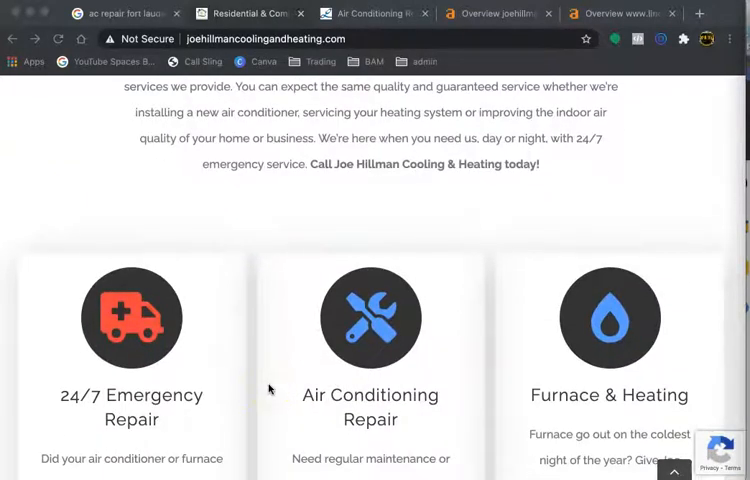
scroll("down", 3)
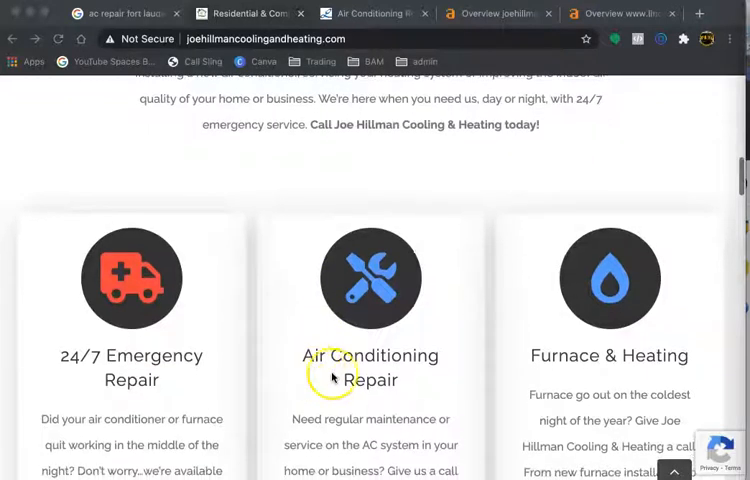
scroll("down", 3)
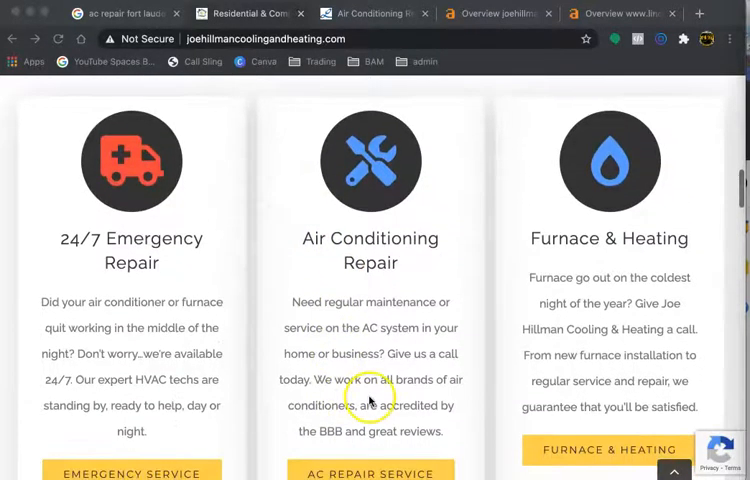
mouse_move(522, 376)
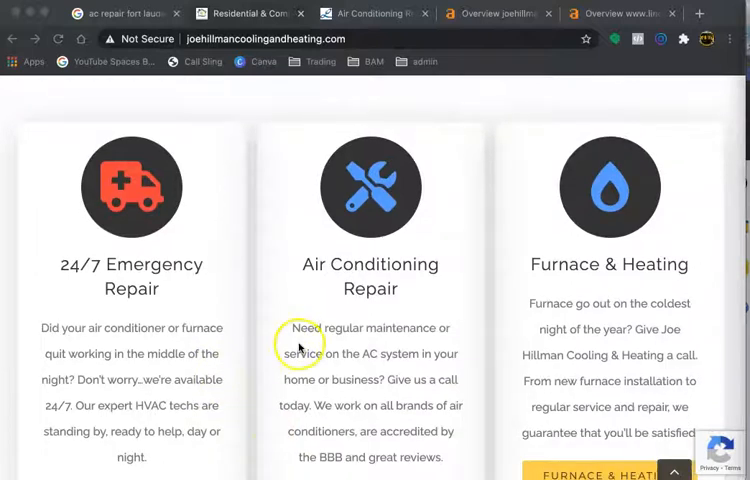
mouse_move(304, 336)
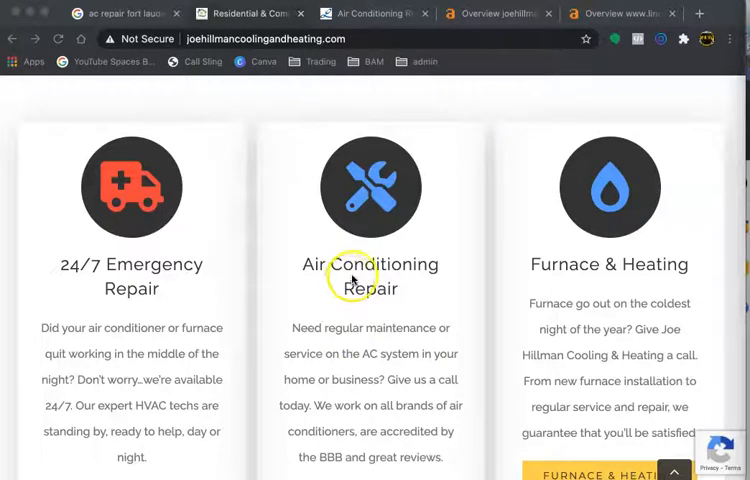
- Start saving the homepage as a file from the context menu, then cancel it
right_click(352, 280)
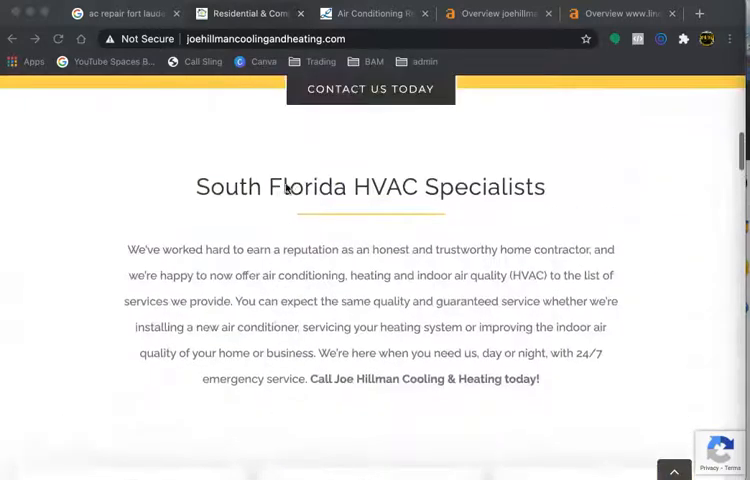
scroll("up", 3)
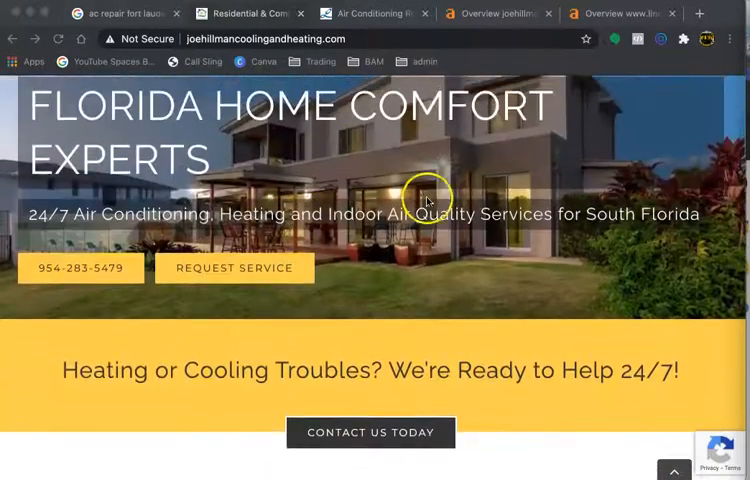
right_click(430, 200)
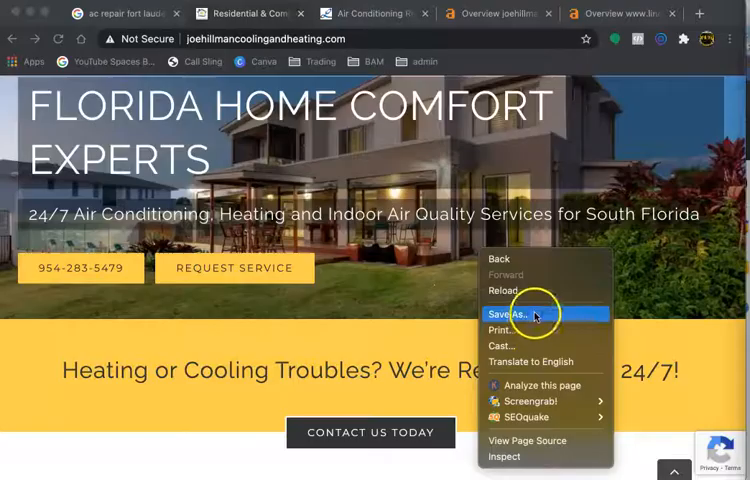
left_click(508, 314)
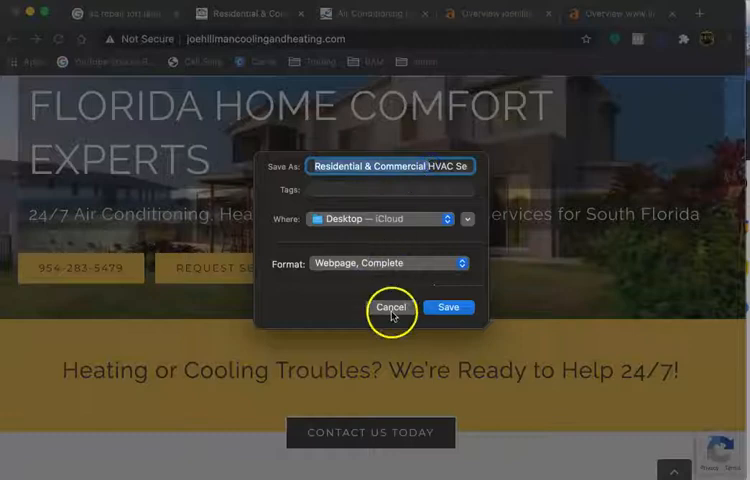
left_click(392, 306)
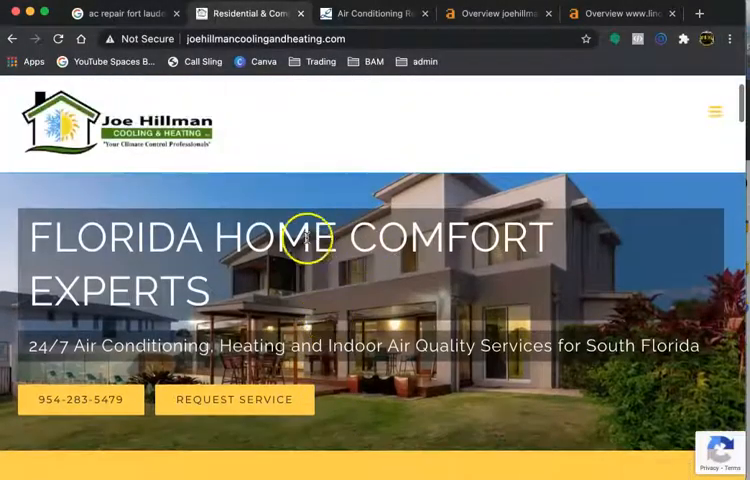
- Show the Google results for 'ac repair fort lauderdale', past the sponsored ads down to the map pack
left_click(120, 16)
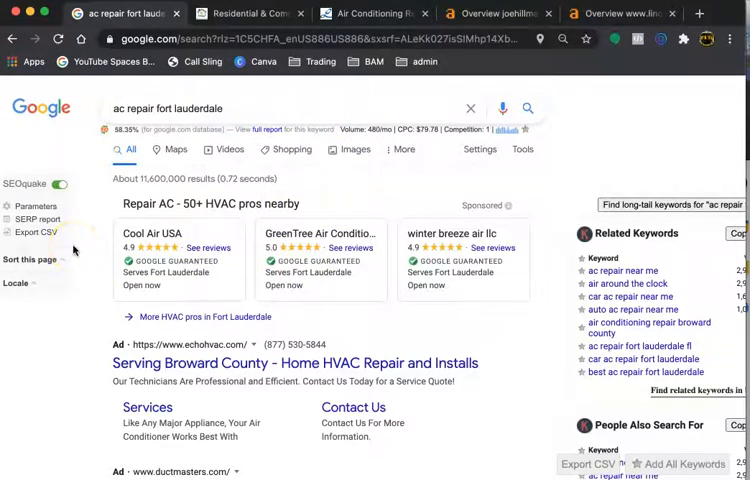
scroll("down", 3)
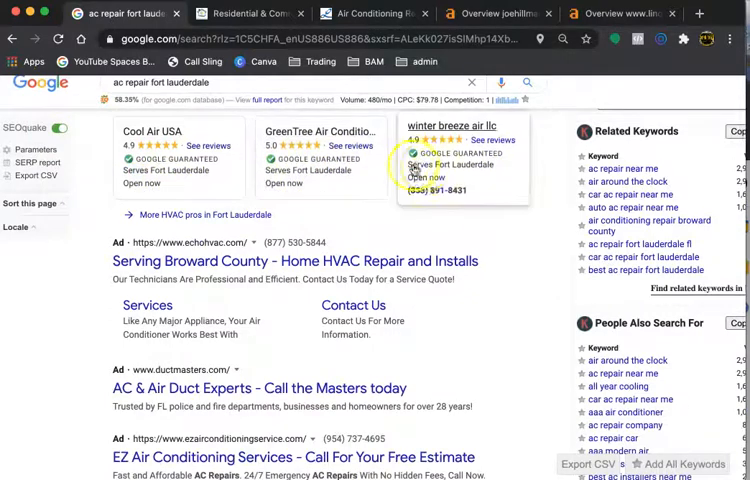
scroll("down", 3)
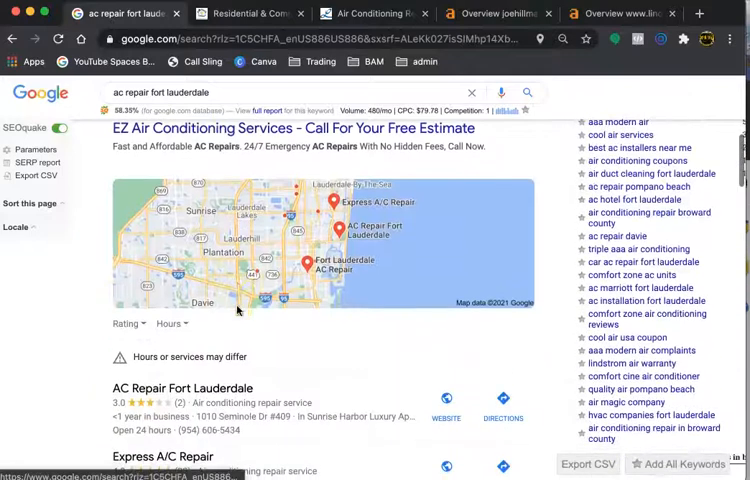
scroll("down", 3)
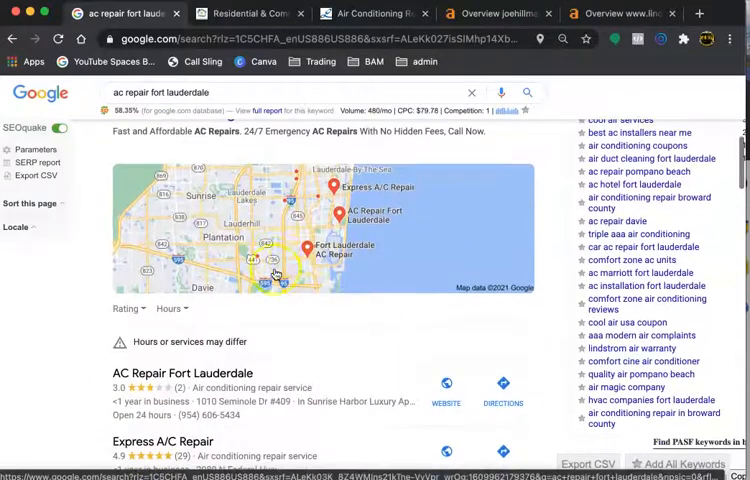
scroll("down", 3)
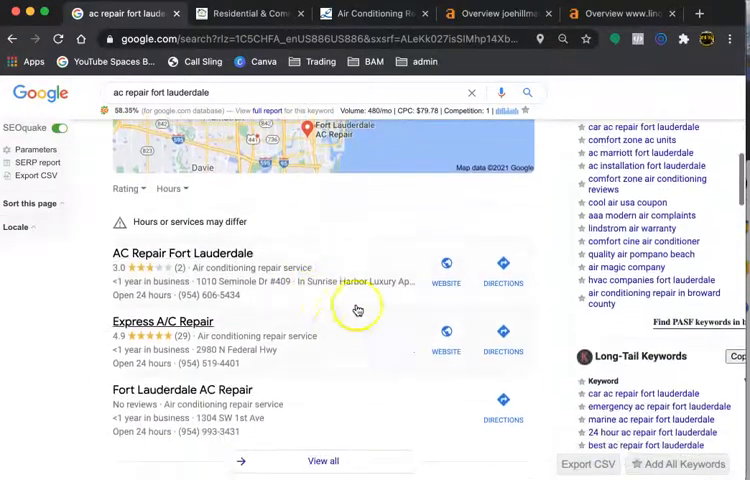
mouse_move(328, 352)
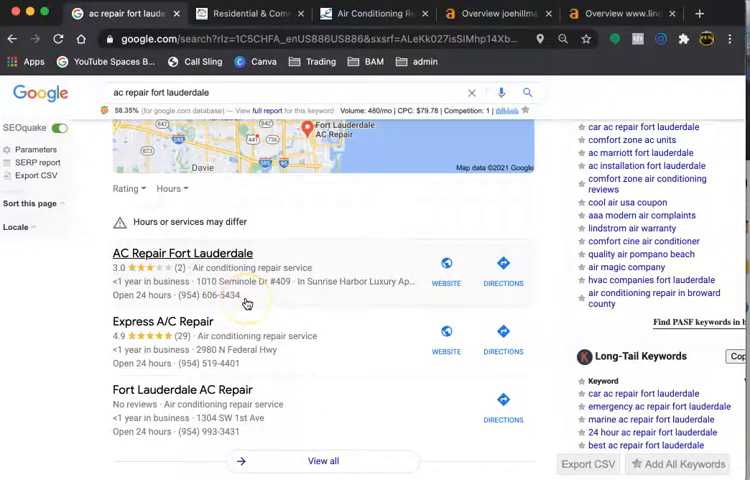
mouse_move(244, 302)
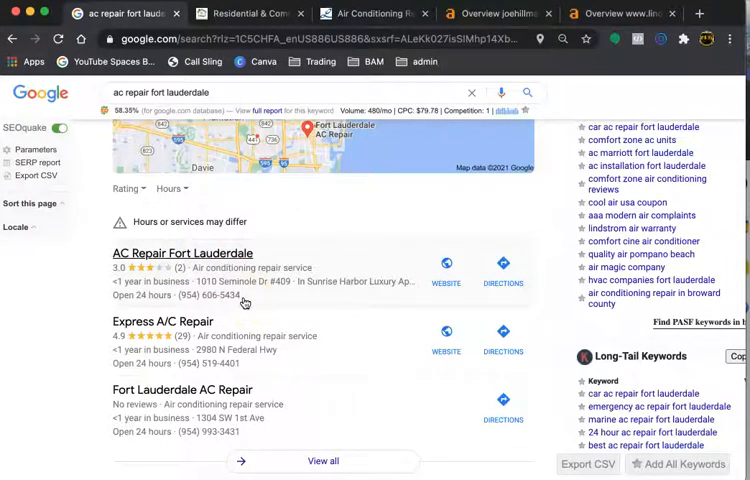
mouse_move(324, 356)
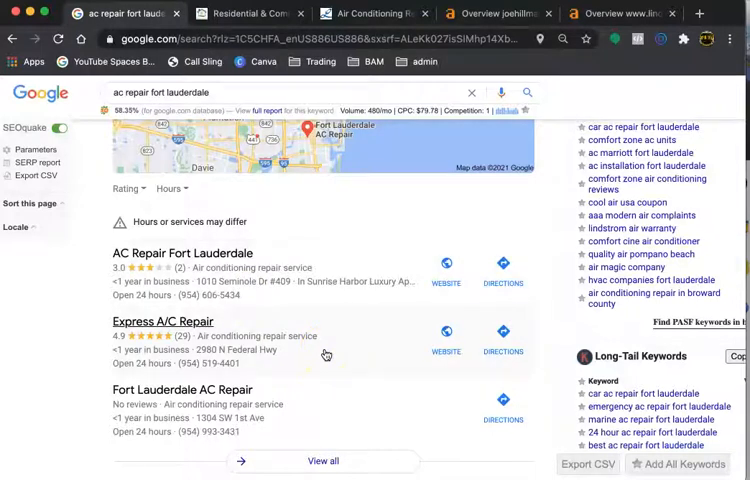
scroll("down", 3)
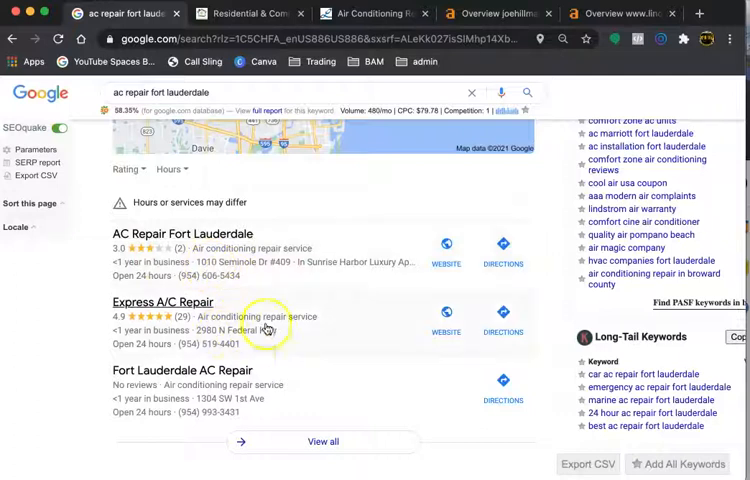
mouse_move(258, 264)
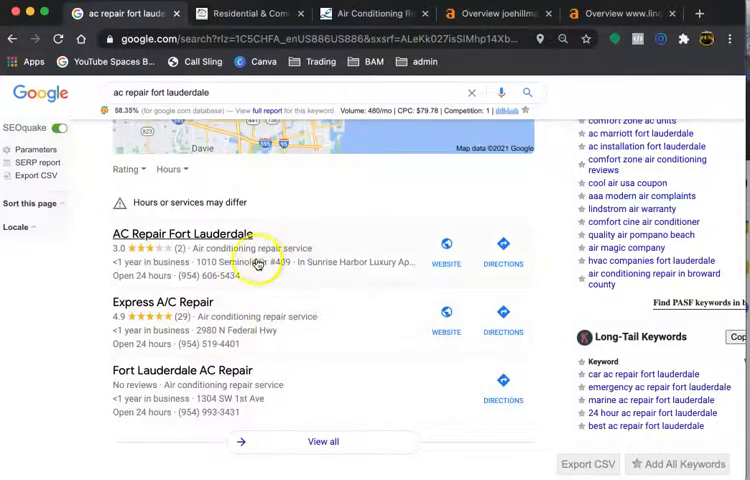
mouse_move(292, 330)
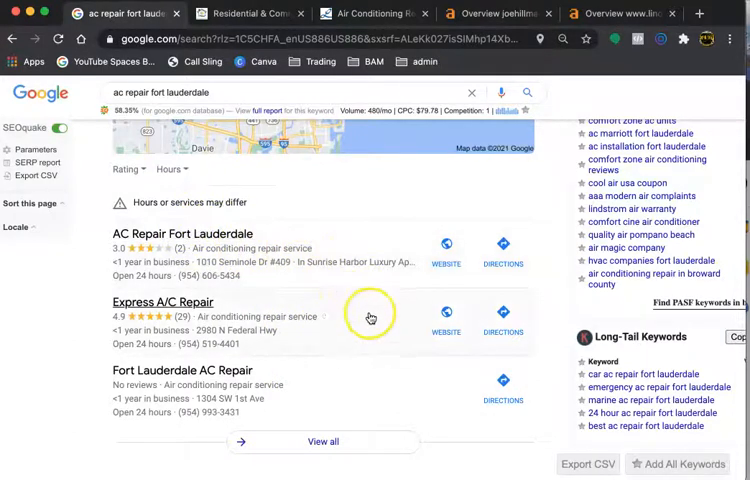
scroll("down", 3)
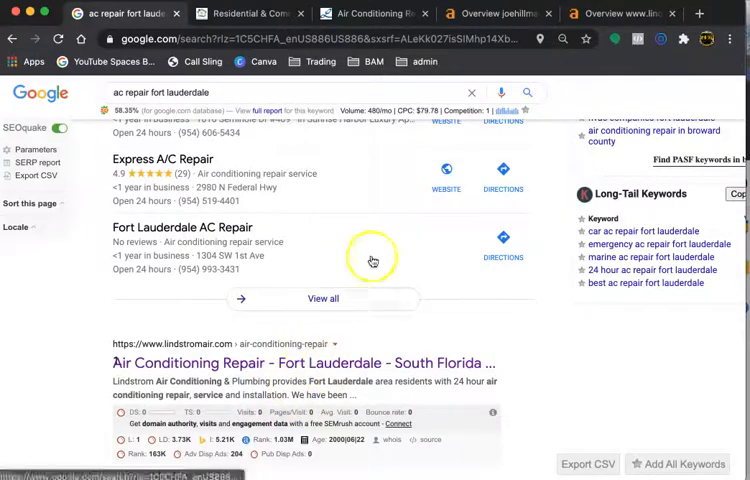
- Show the Site Explorer overview for joehillmancoolingandheating.com with rank, backlinks and referring domains
left_click(482, 16)
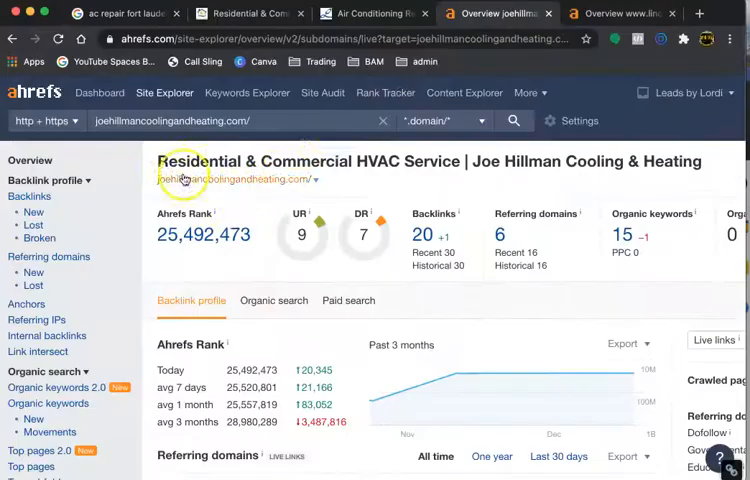
mouse_move(404, 196)
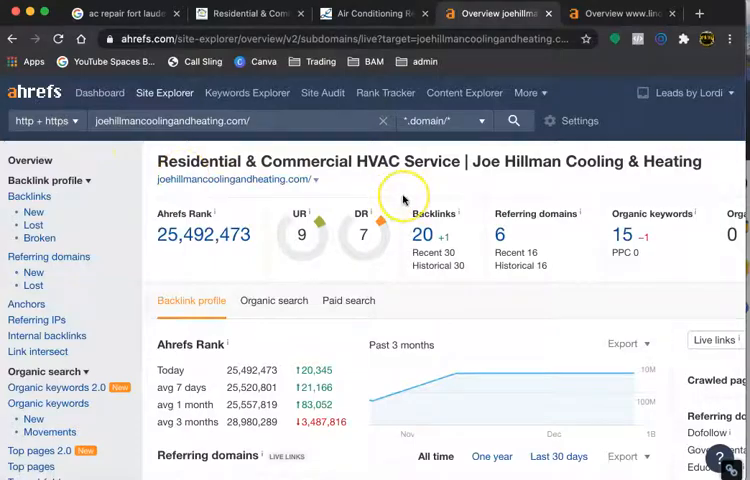
mouse_move(500, 236)
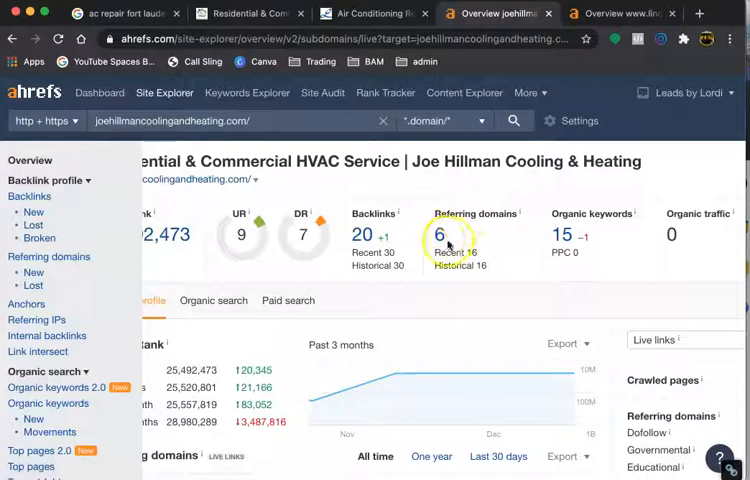
- List the six referring domains, including expertise.com and the Hillman-named domains
left_click(440, 234)
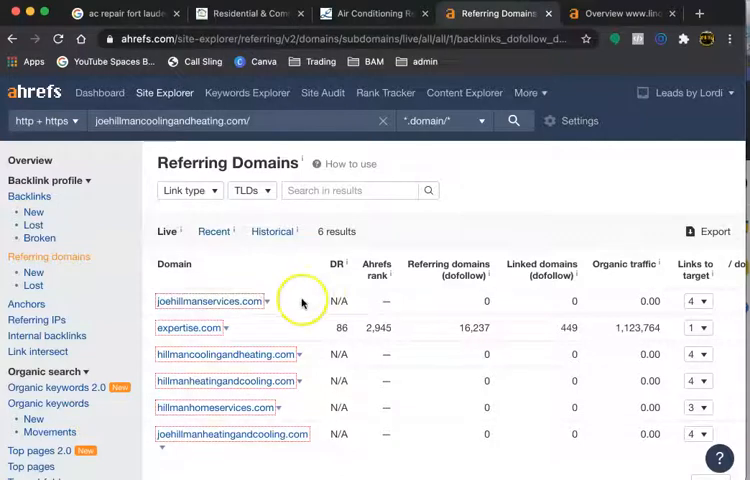
scroll("down", 3)
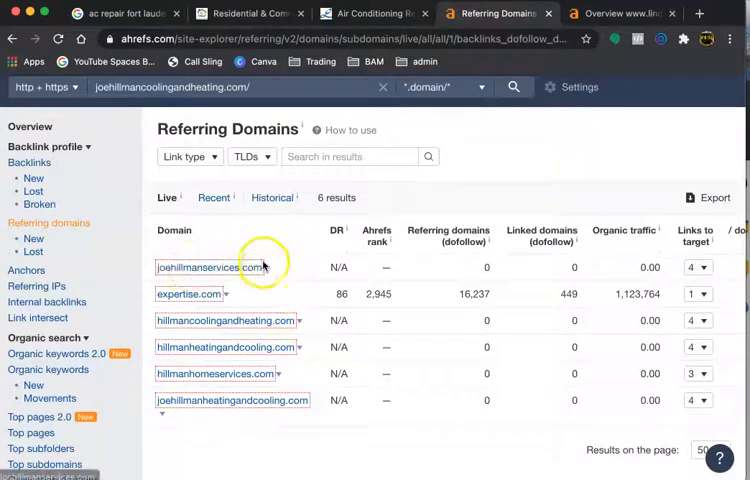
mouse_move(278, 300)
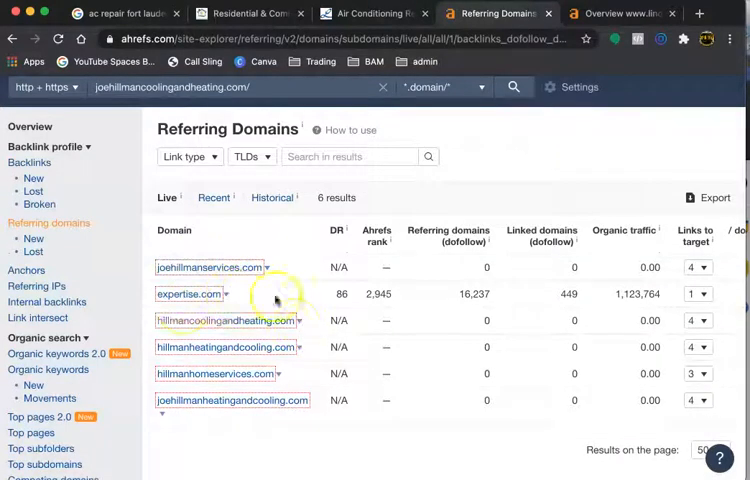
mouse_move(238, 328)
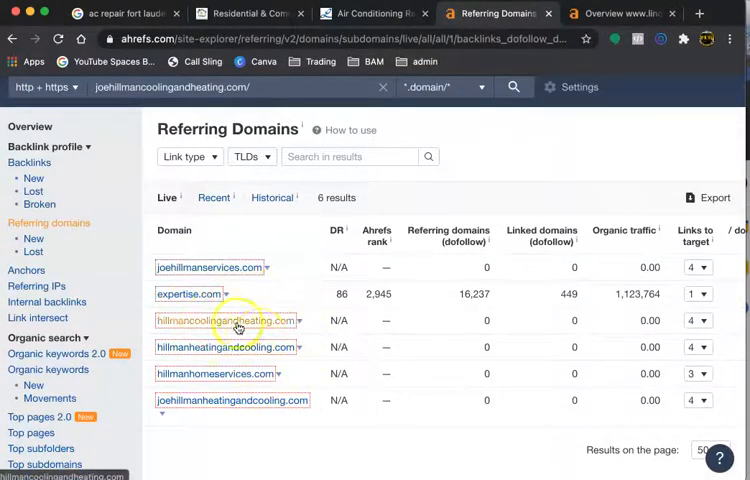
scroll("down", 3)
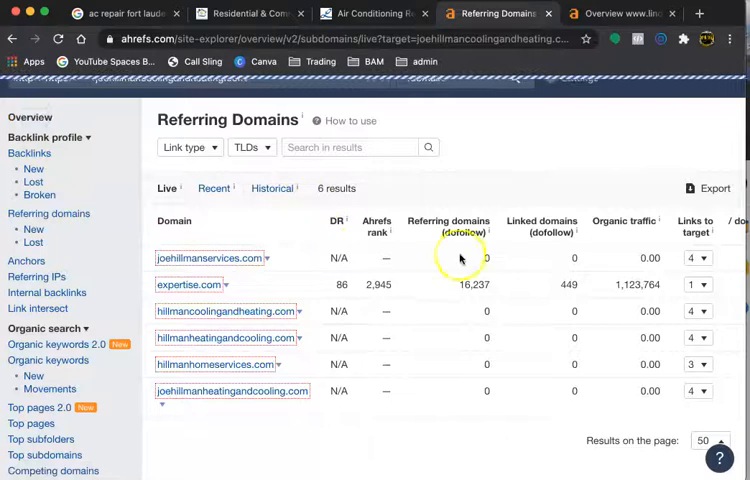
- Review the 15 organic keywords such as joe hillman plumbers and ac repair davie with volume and positions
left_click(208, 256)
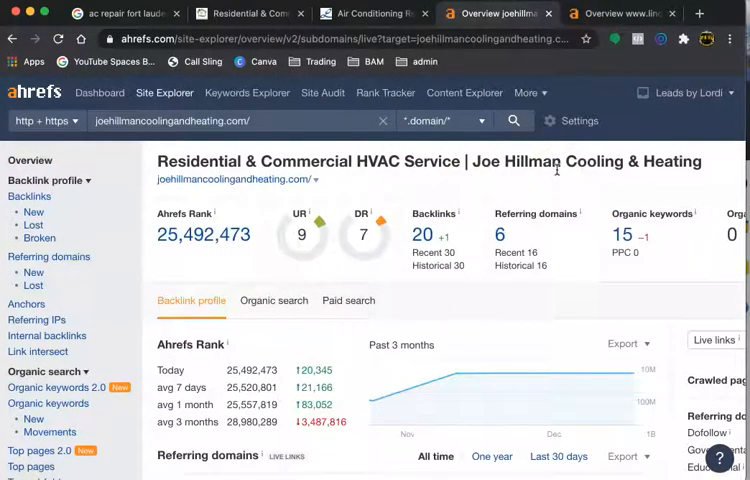
mouse_move(636, 228)
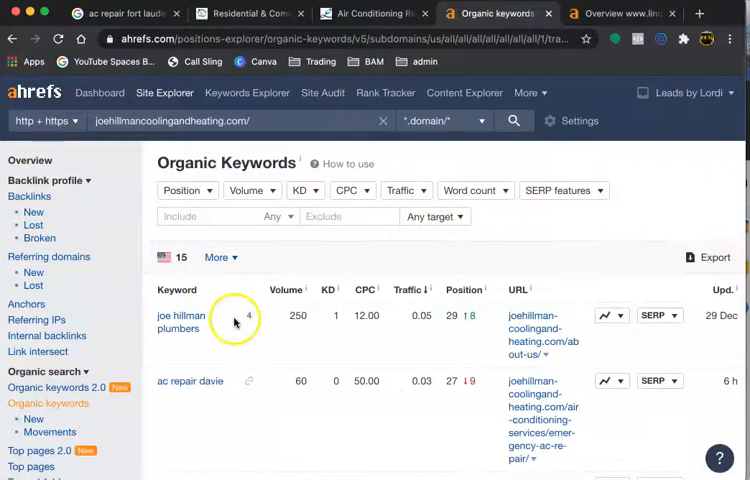
scroll("down", 3)
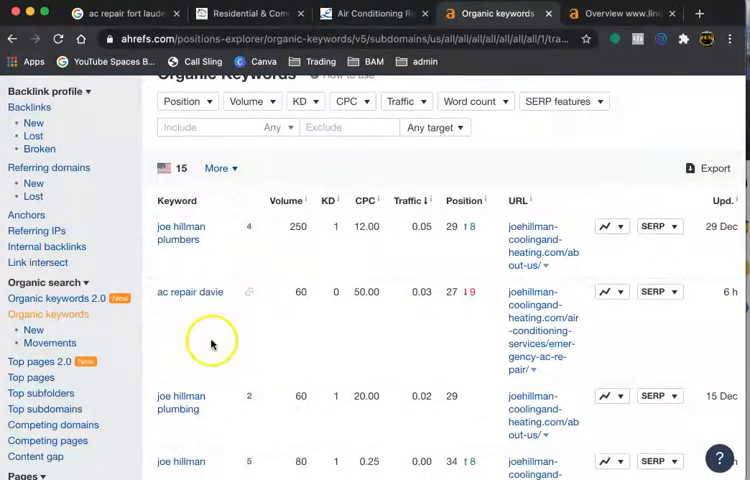
mouse_move(180, 244)
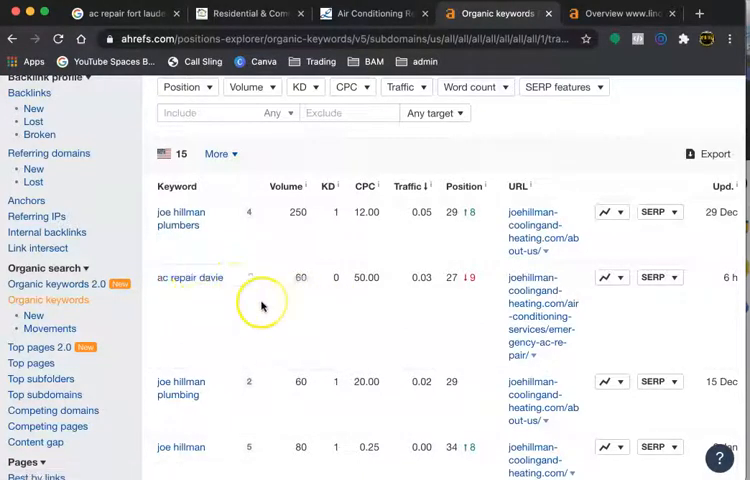
mouse_move(144, 276)
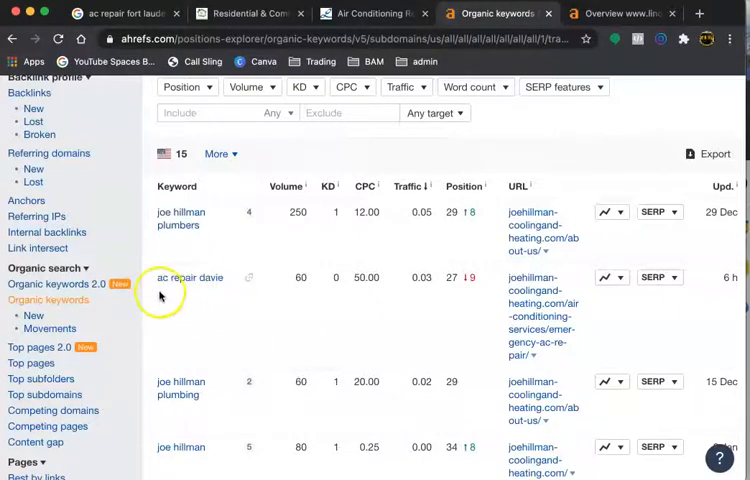
scroll("down", 3)
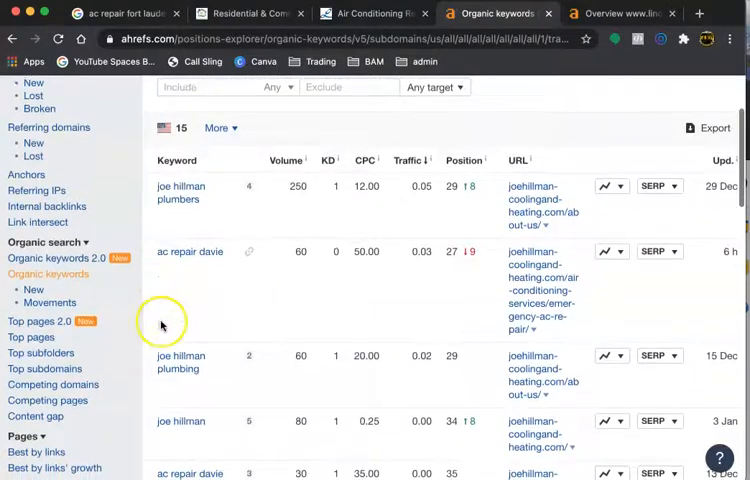
scroll("down", 3)
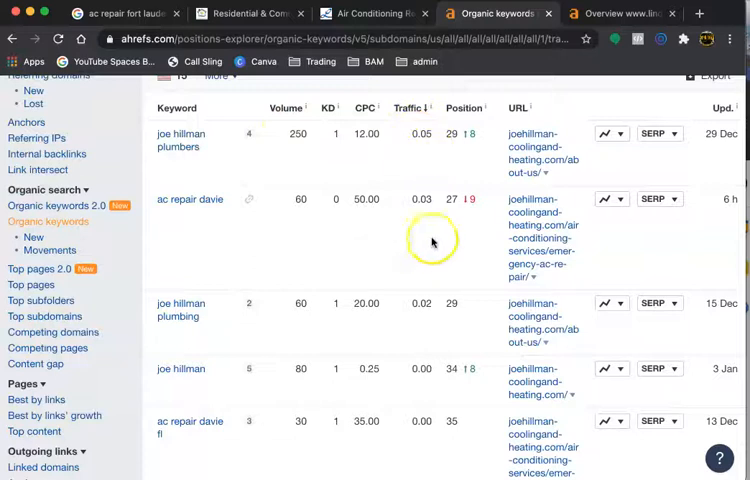
mouse_move(452, 142)
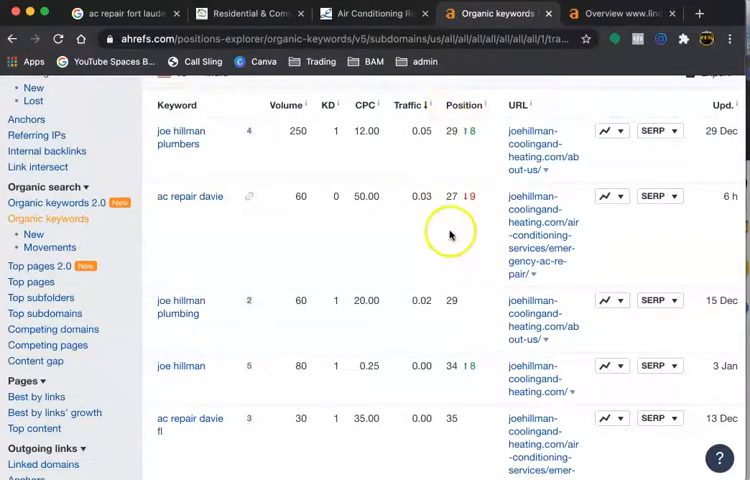
scroll("down", 3)
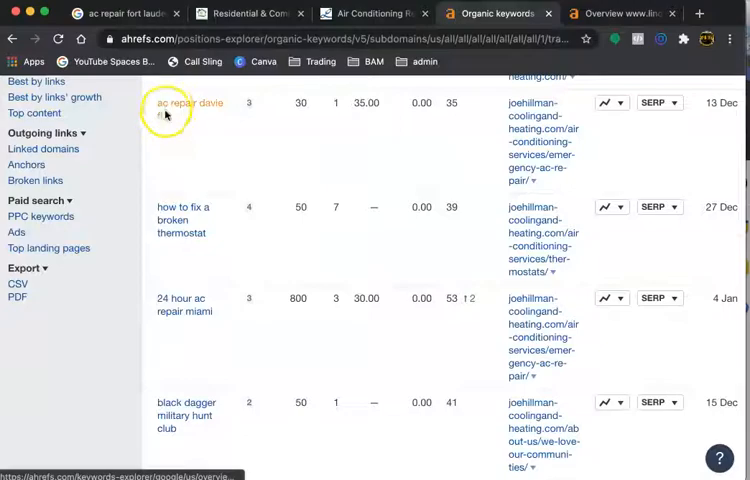
scroll("down", 3)
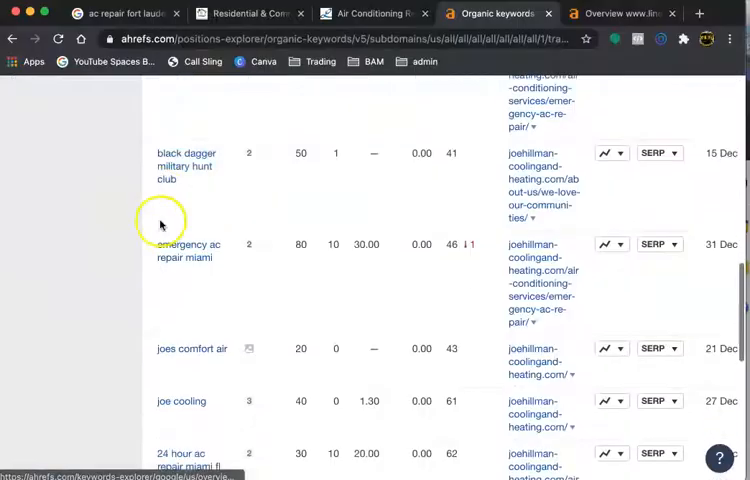
scroll("down", 3)
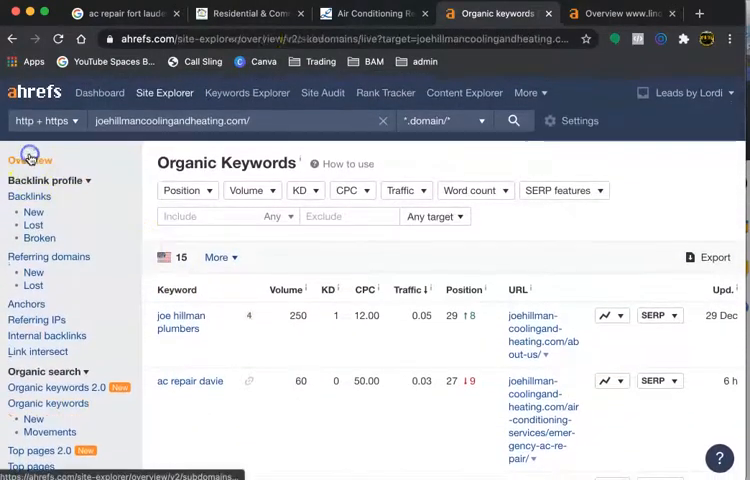
- Review lindstromair.com's air-conditioning-repair page keywords, ranking second for ac repair fort lauderdale
left_click(610, 12)
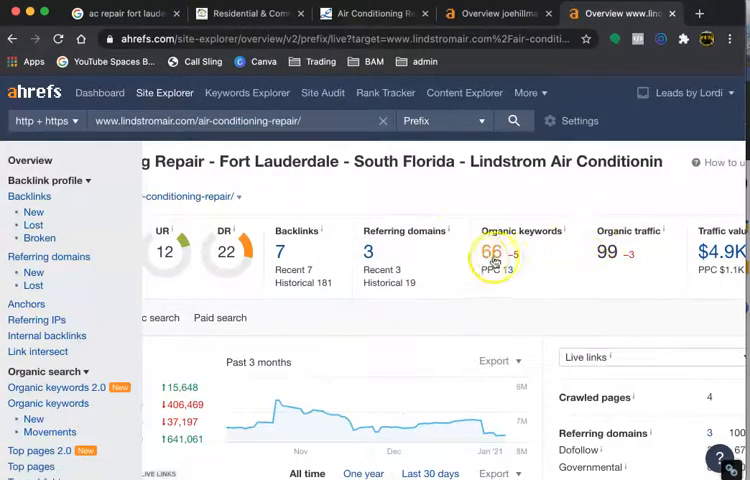
left_click(490, 252)
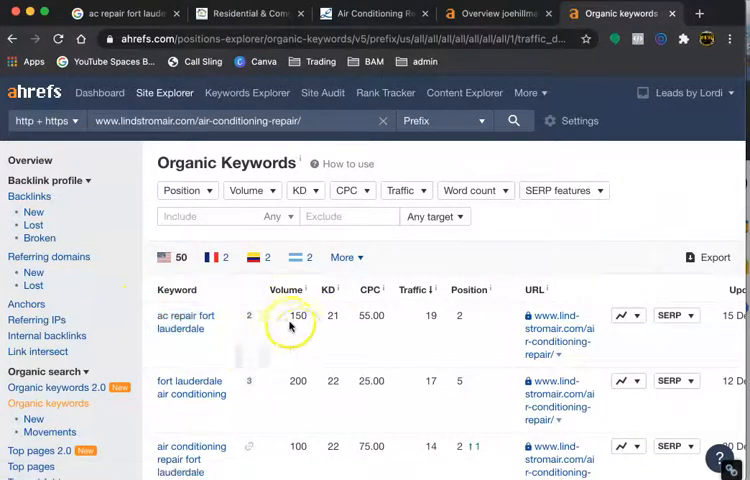
mouse_move(280, 296)
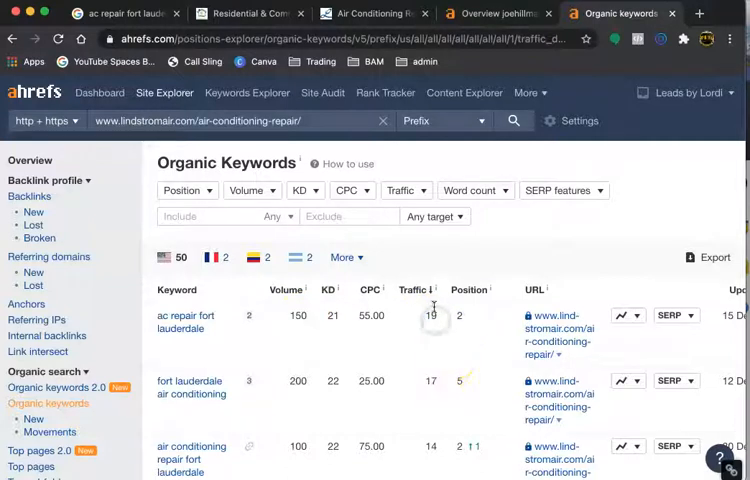
scroll("down", 3)
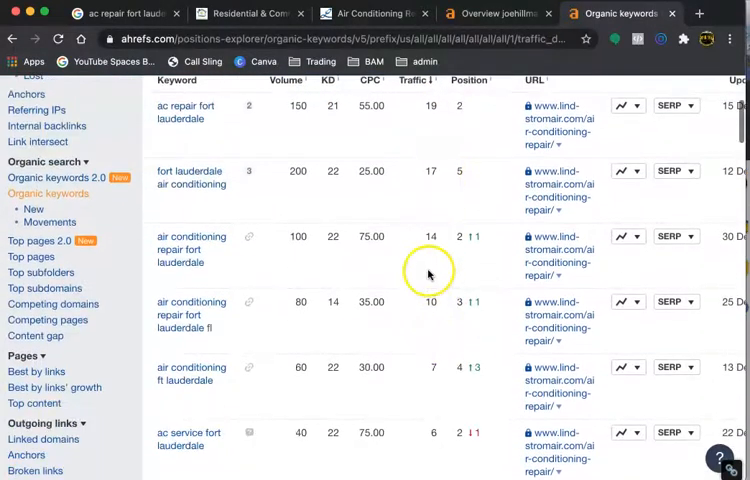
scroll("down", 3)
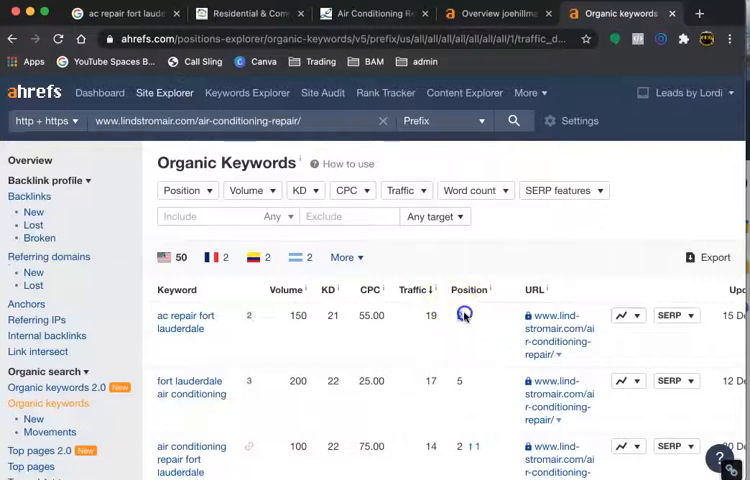
scroll("down", 3)
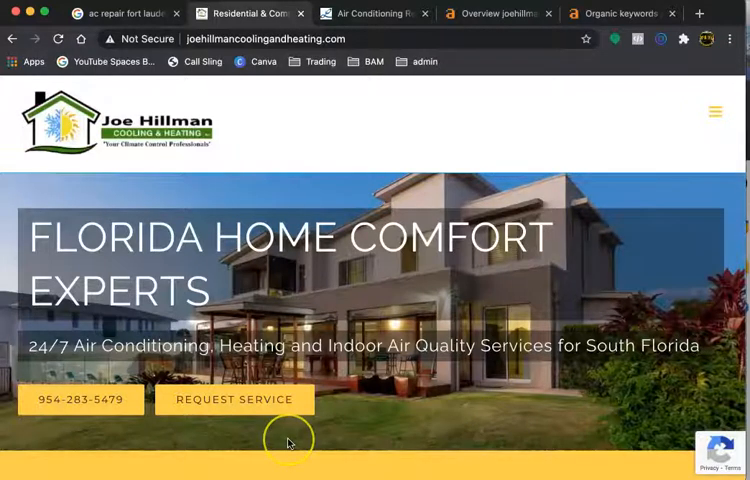
mouse_move(136, 440)
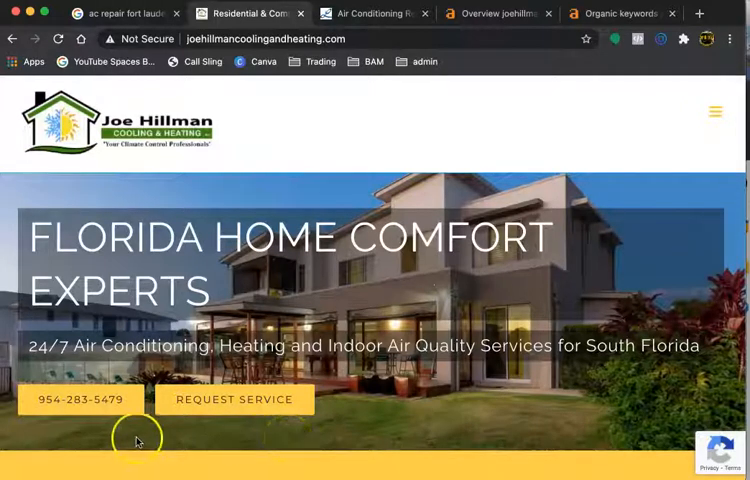